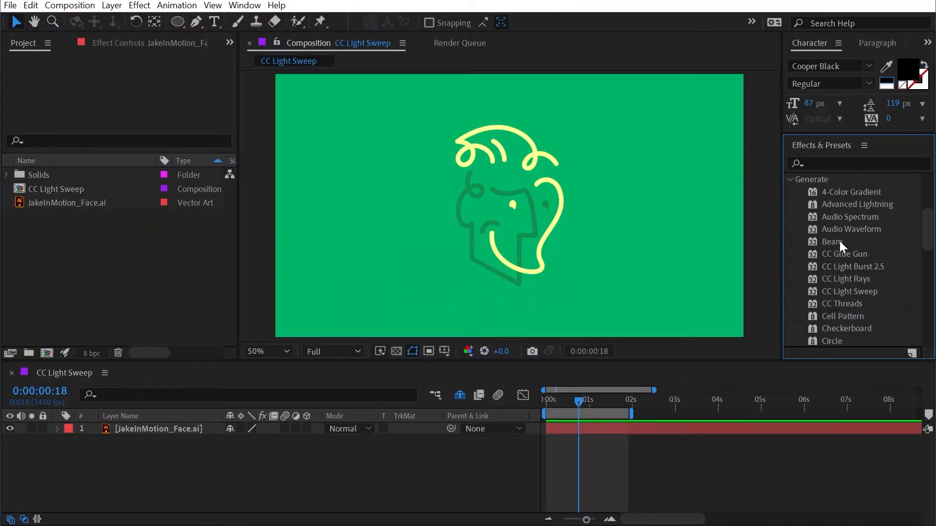
mouse_move(840, 253)
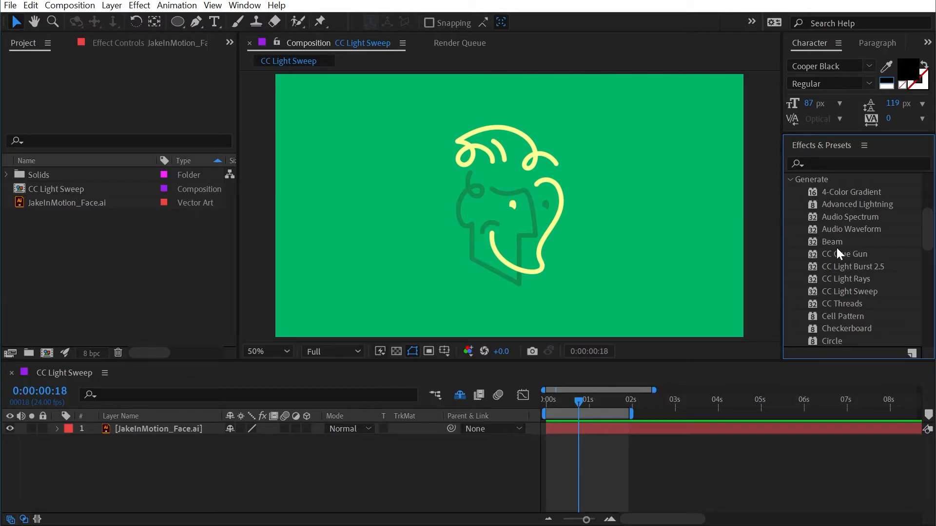
Apply CC Light Sweep from Generate to the JakeInMotion_Face.ai layer.
double_click(851, 292)
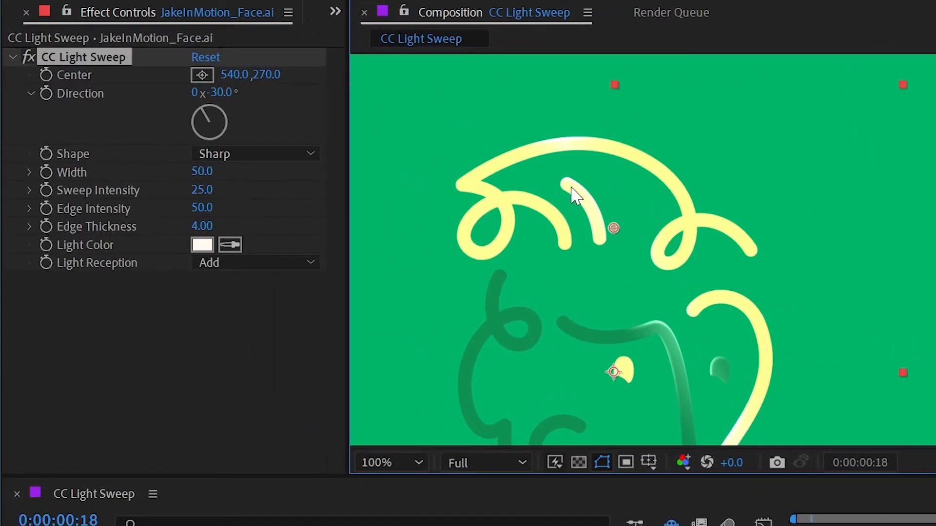
Drag the sweep center onto the face's mouth stroke at 433.3, 426.0.
left_click_drag(613, 228, 465, 215)
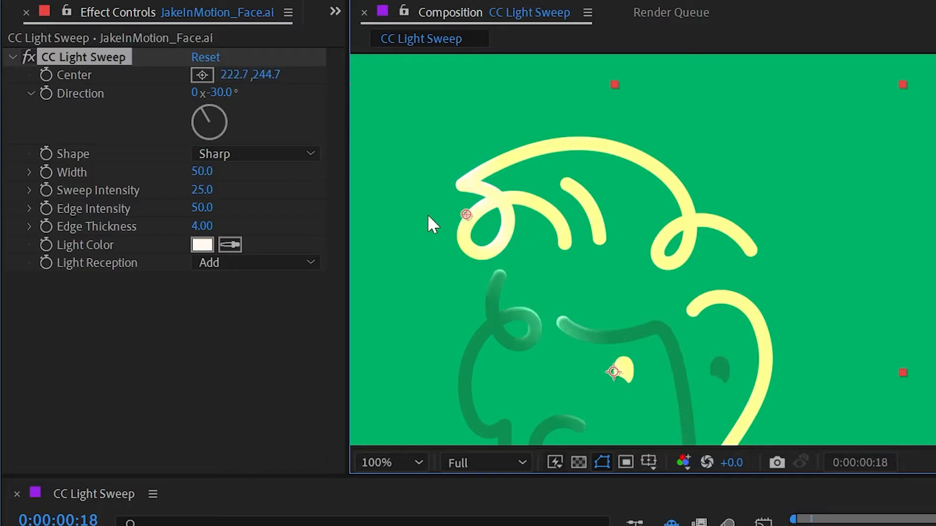
left_click_drag(465, 215, 803, 321)
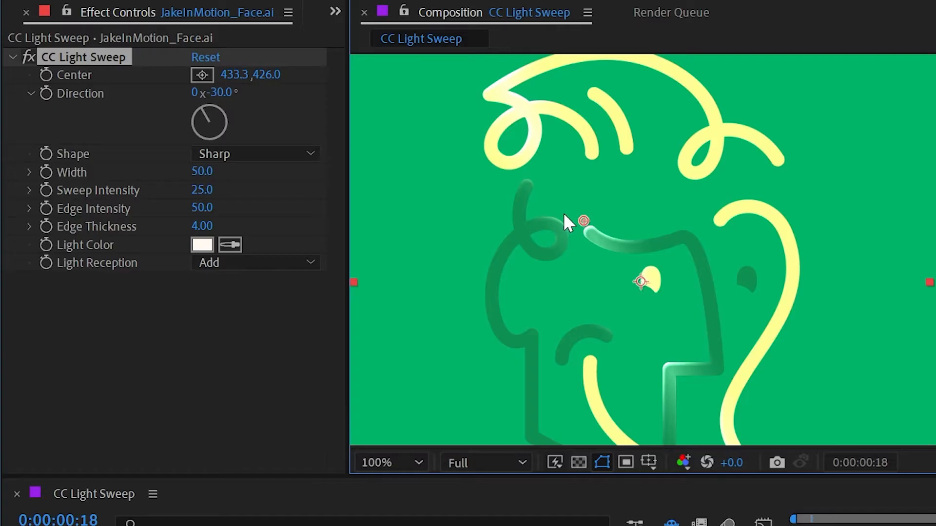
mouse_move(515, 276)
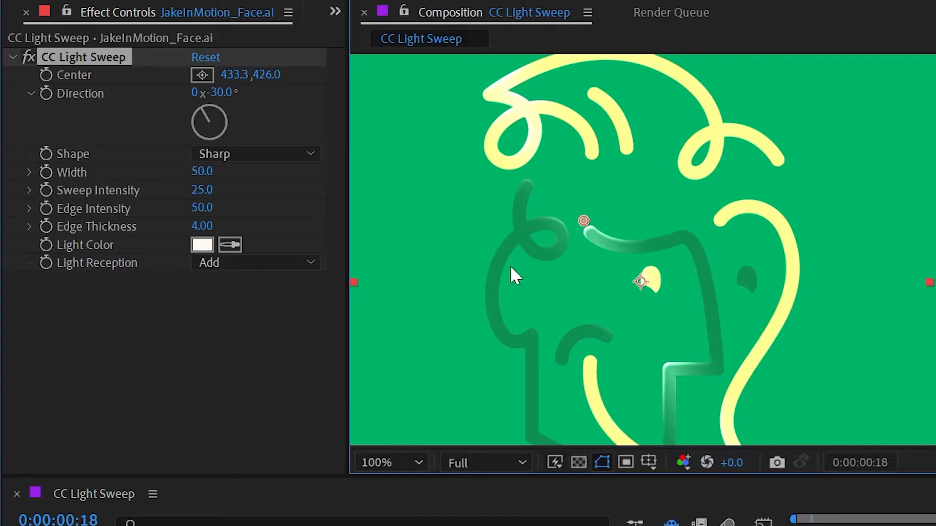
mouse_move(534, 233)
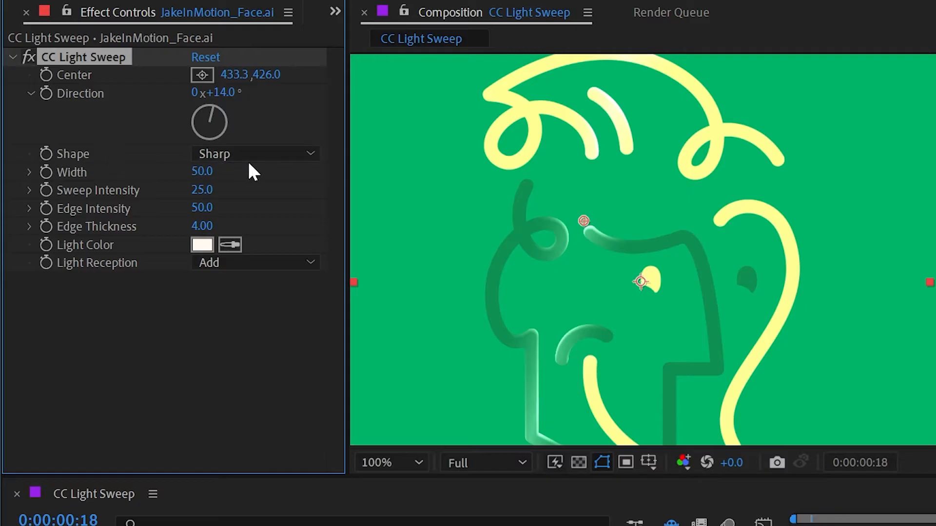
Slide the sweep center to 542.0, 475.3 and settle the sweep shape on Linear.
left_click(255, 154)
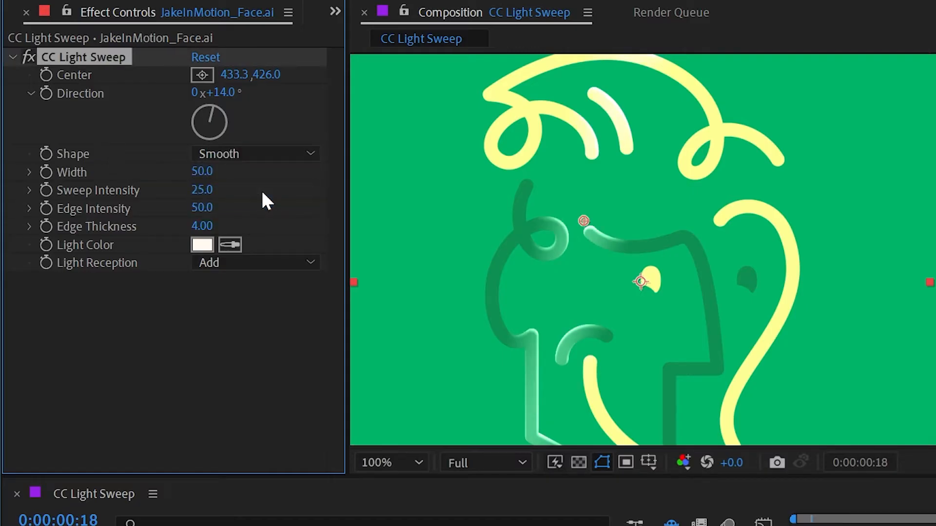
left_click(382, 463)
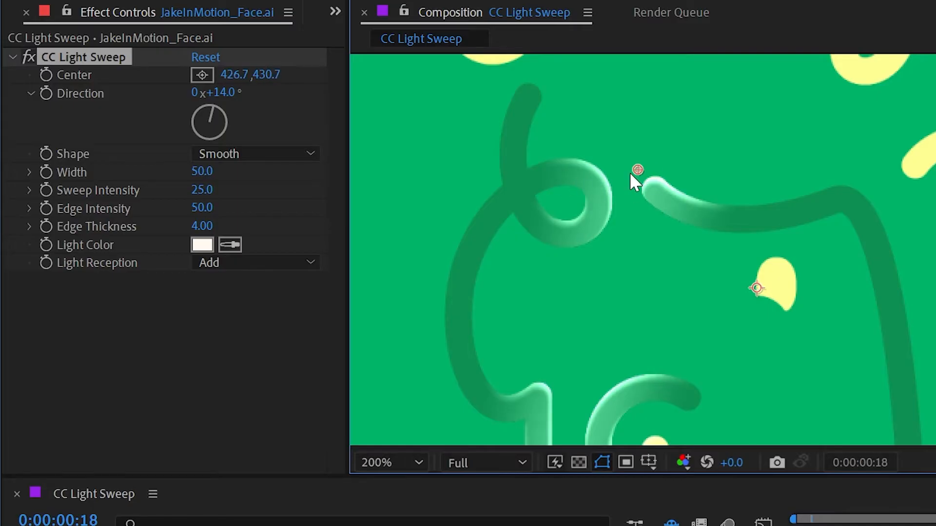
left_click_drag(638, 171, 758, 219)
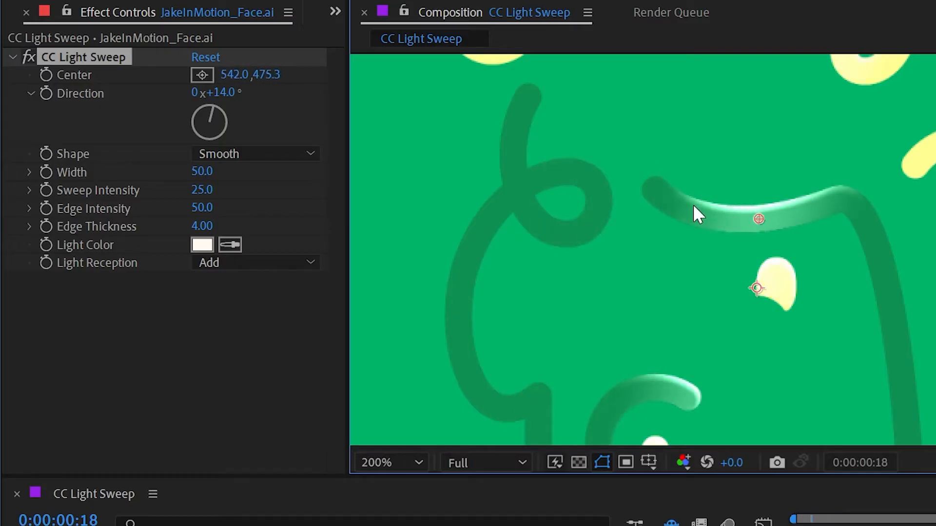
mouse_move(665, 213)
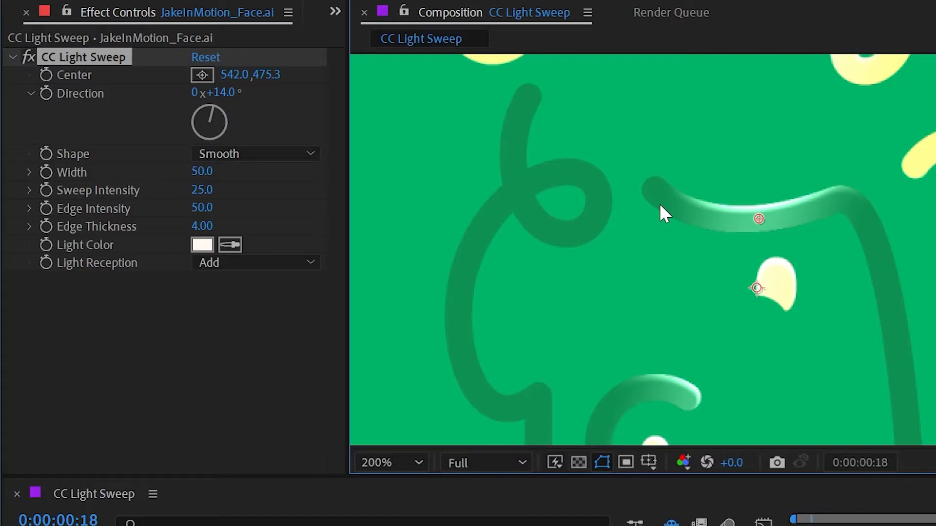
left_click(253, 154)
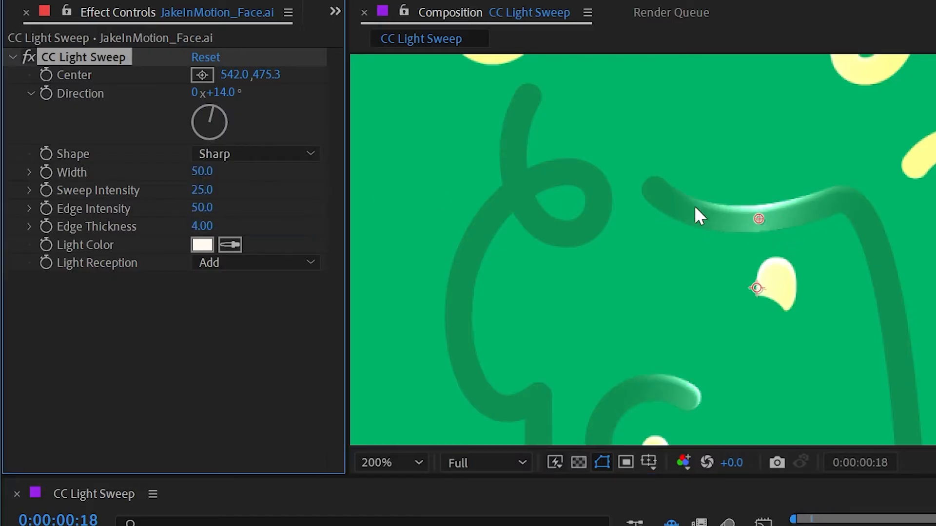
mouse_move(751, 233)
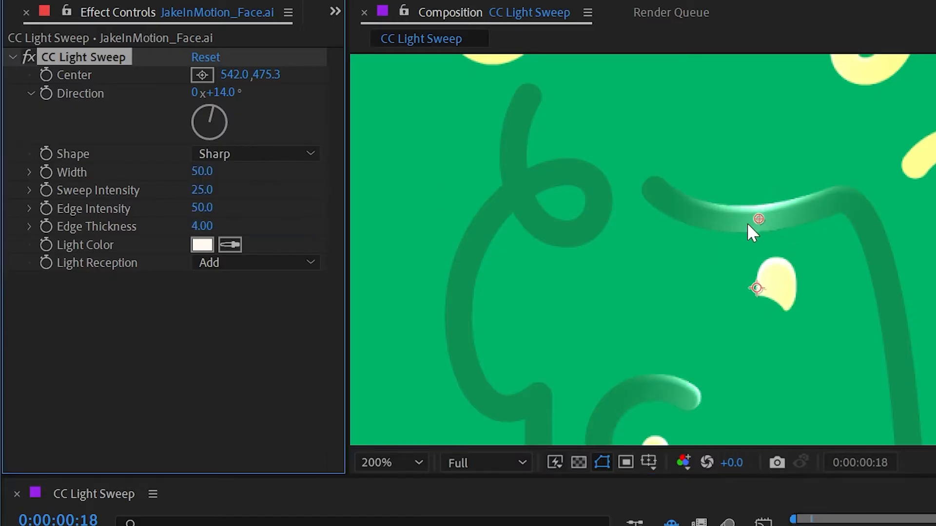
mouse_move(736, 232)
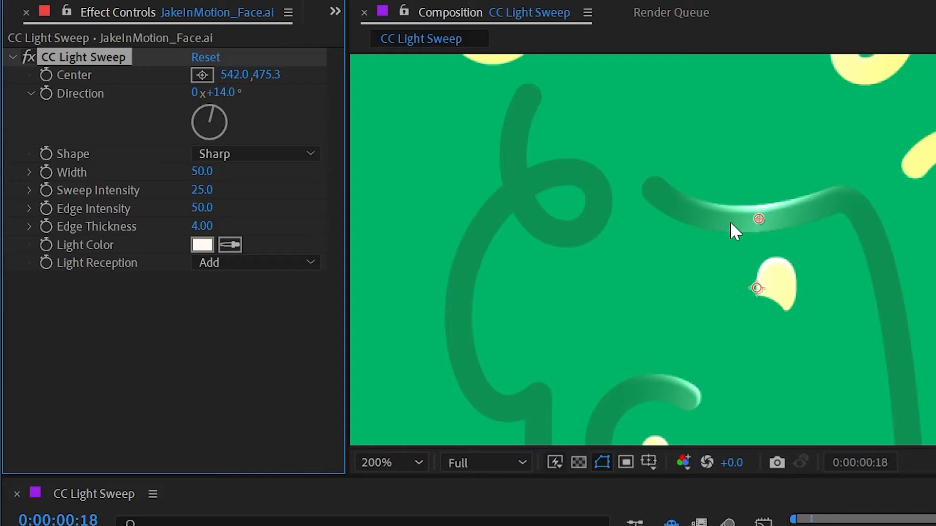
mouse_move(725, 231)
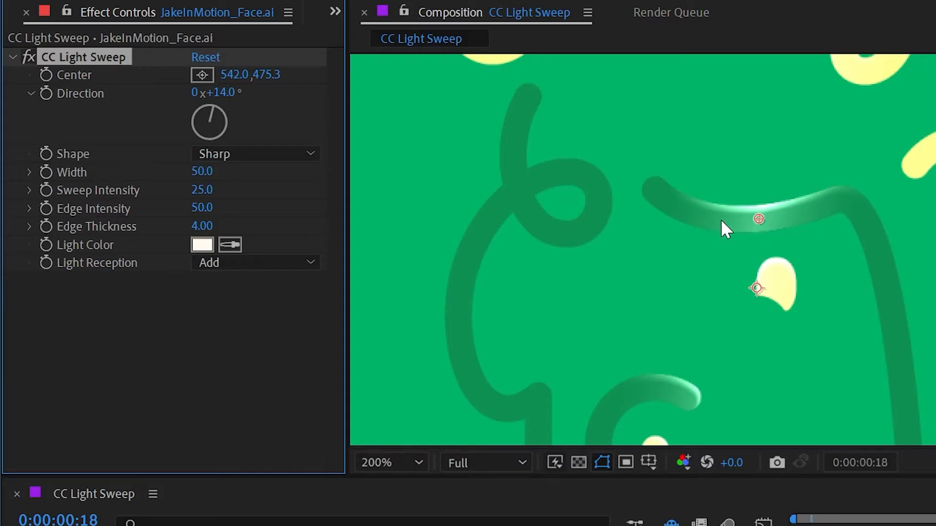
left_click(253, 154)
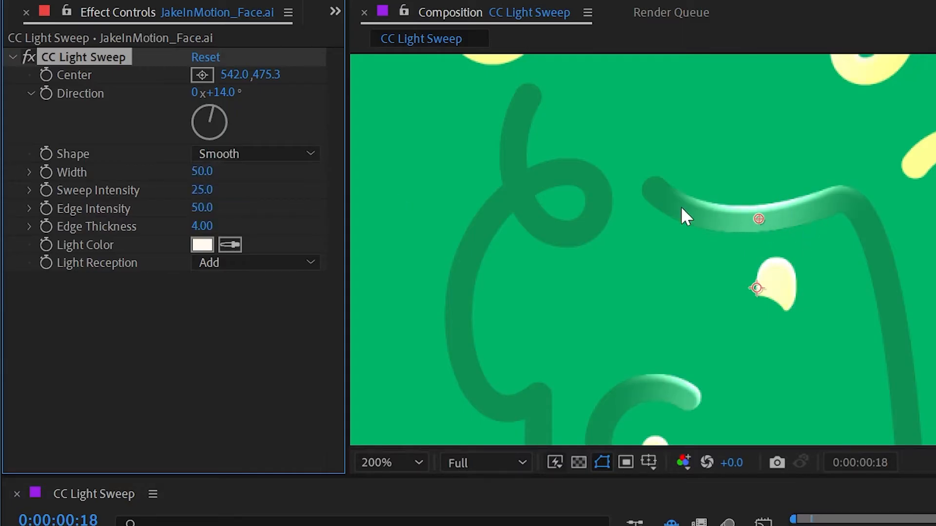
left_click(253, 153)
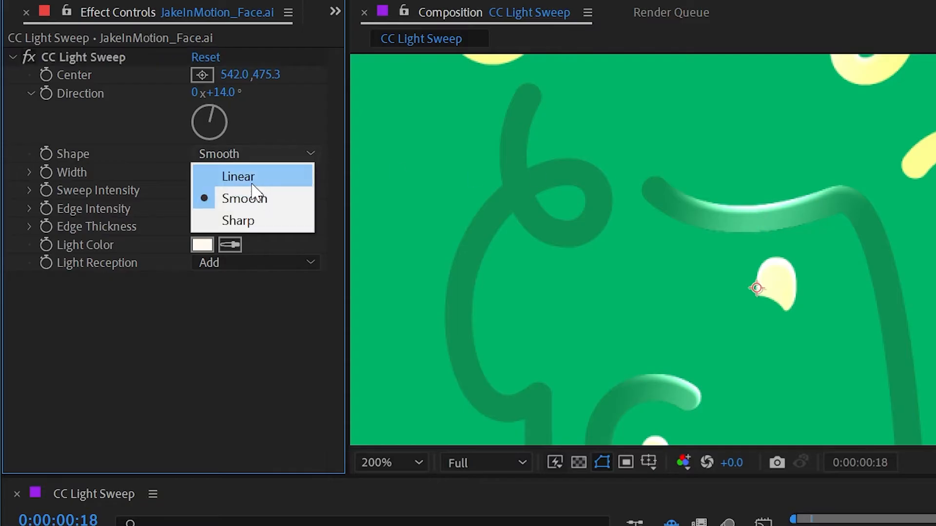
left_click(237, 176)
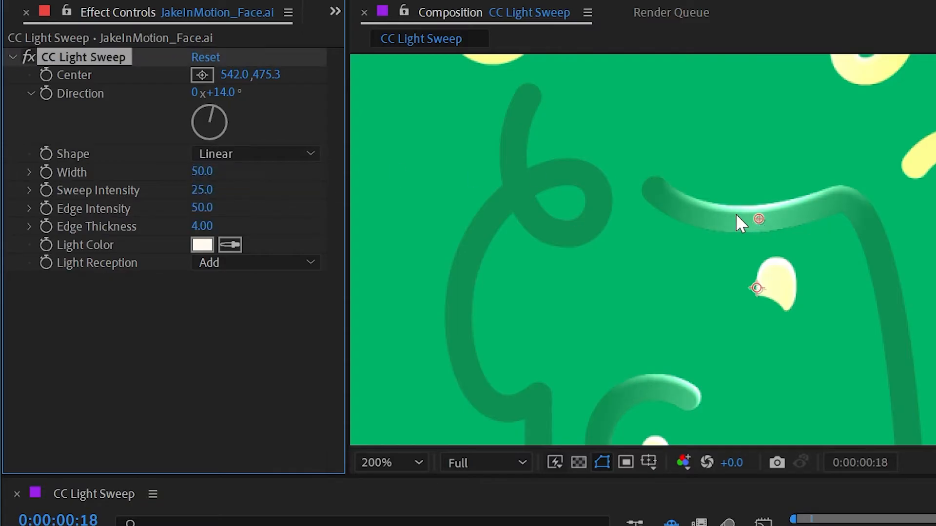
mouse_move(758, 218)
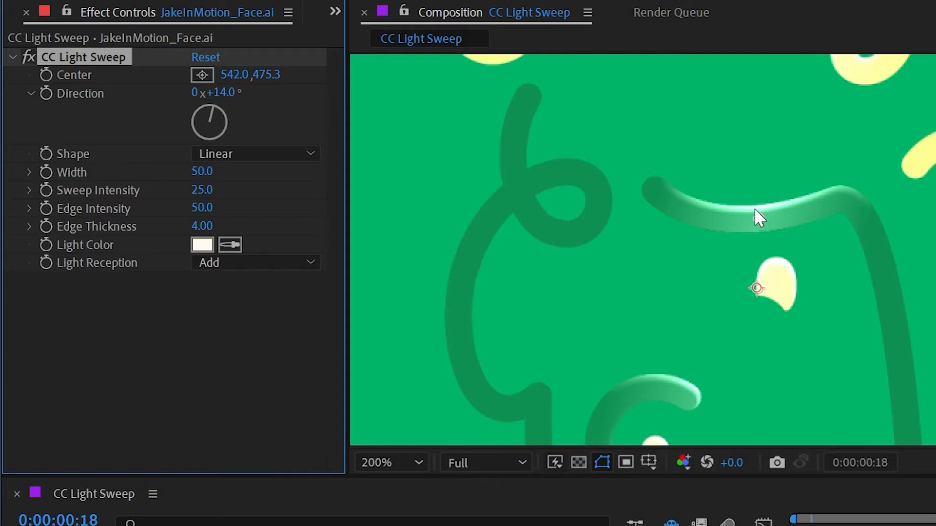
mouse_move(415, 197)
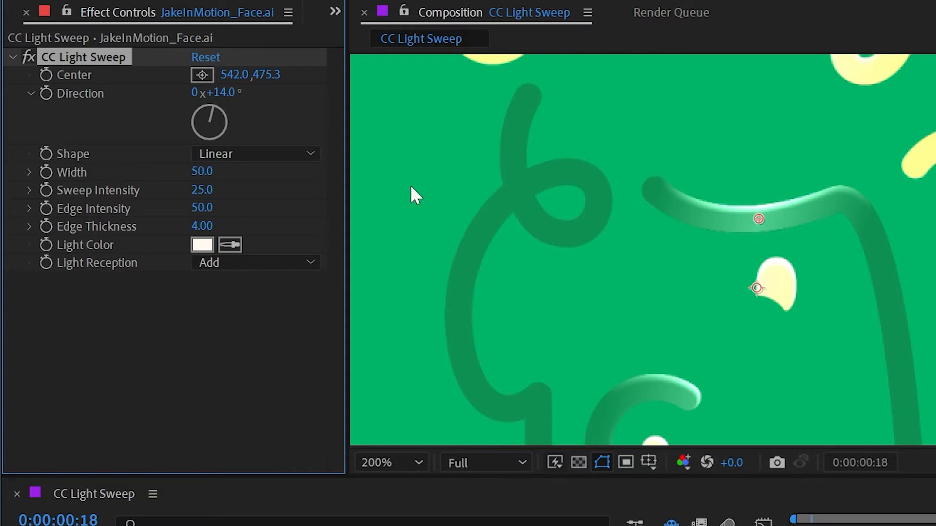
Set the sweep shape to Sharp, Edge Intensity to 25 and Edge Thickness to 3.
left_click(253, 154)
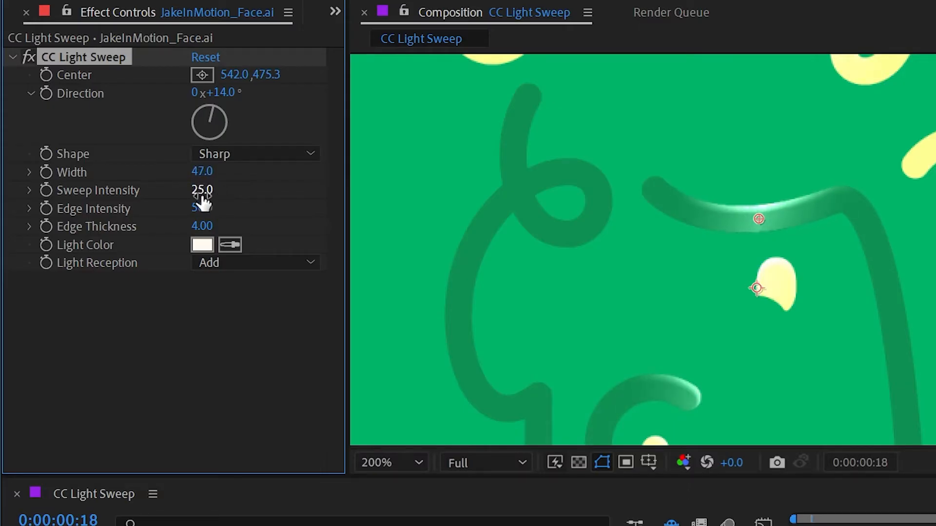
left_click_drag(201, 190, 201, 189)
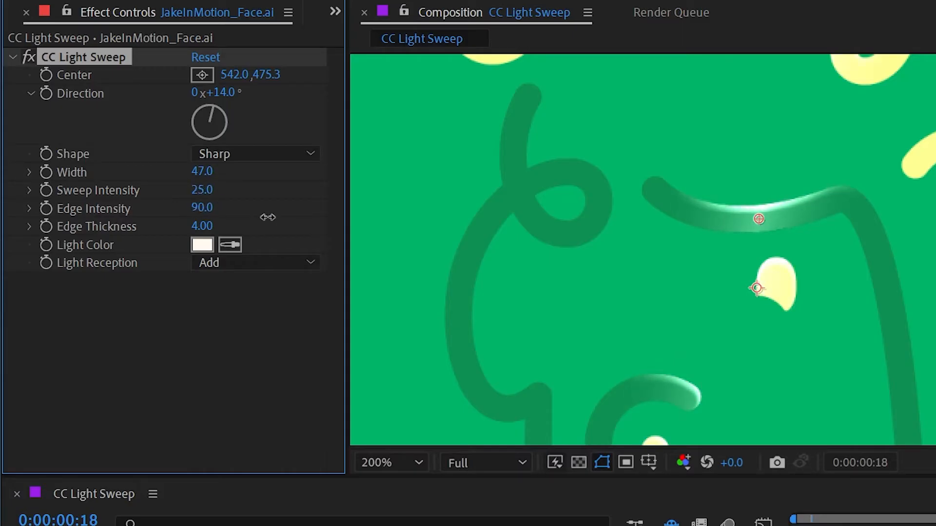
left_click_drag(201, 208, 209, 208)
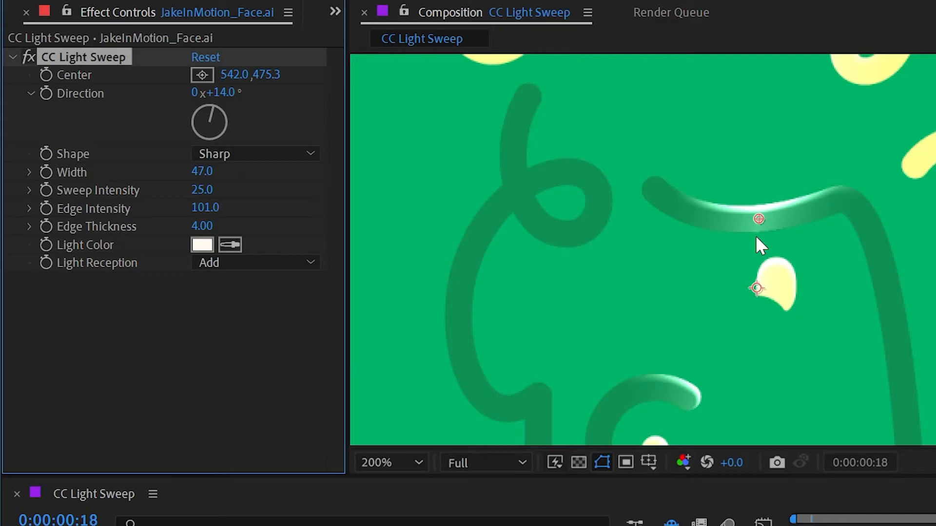
mouse_move(789, 206)
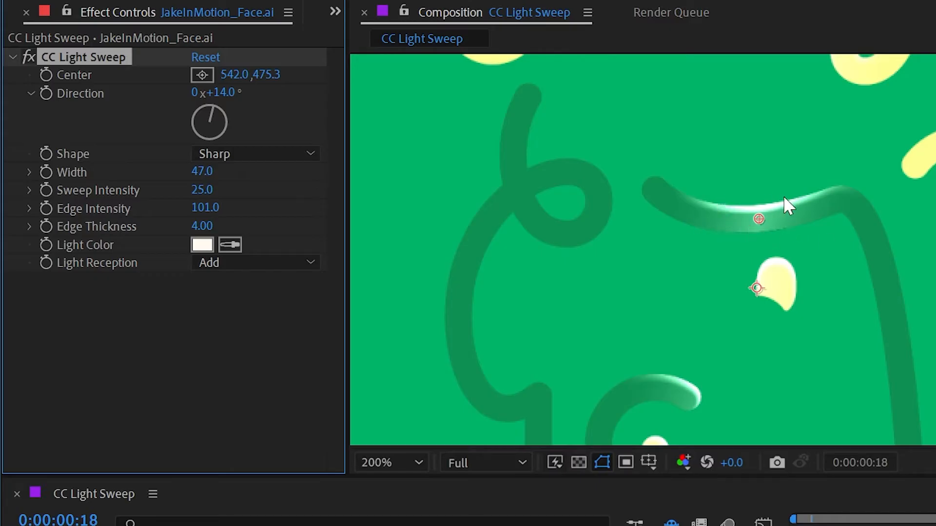
mouse_move(701, 213)
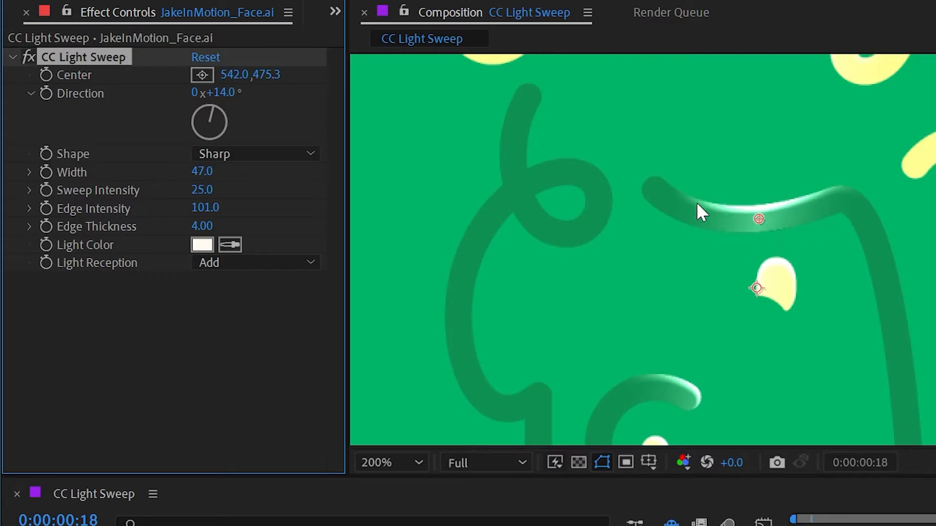
mouse_move(670, 378)
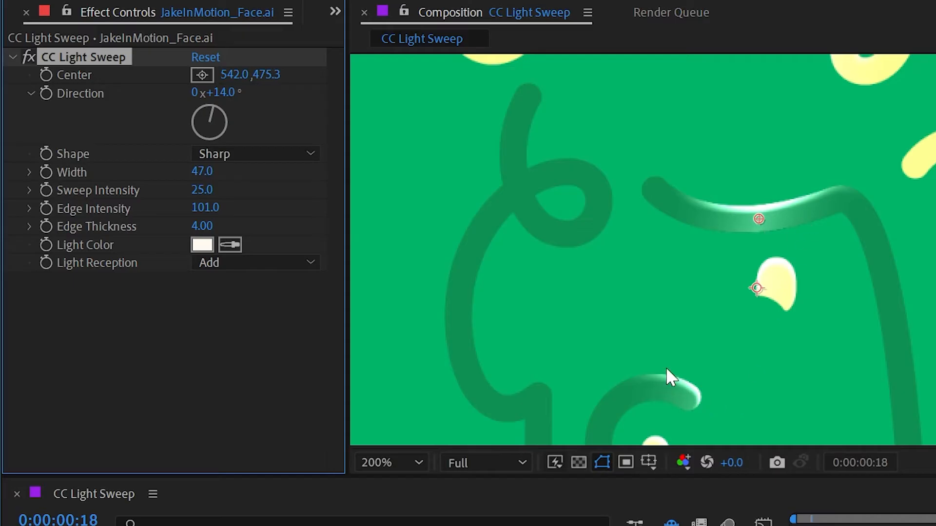
mouse_move(716, 234)
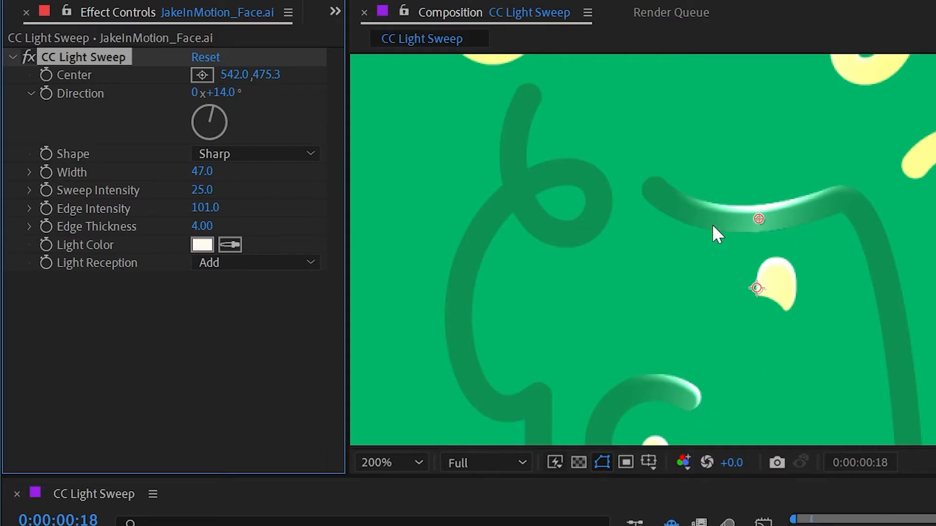
mouse_move(808, 230)
type("25")
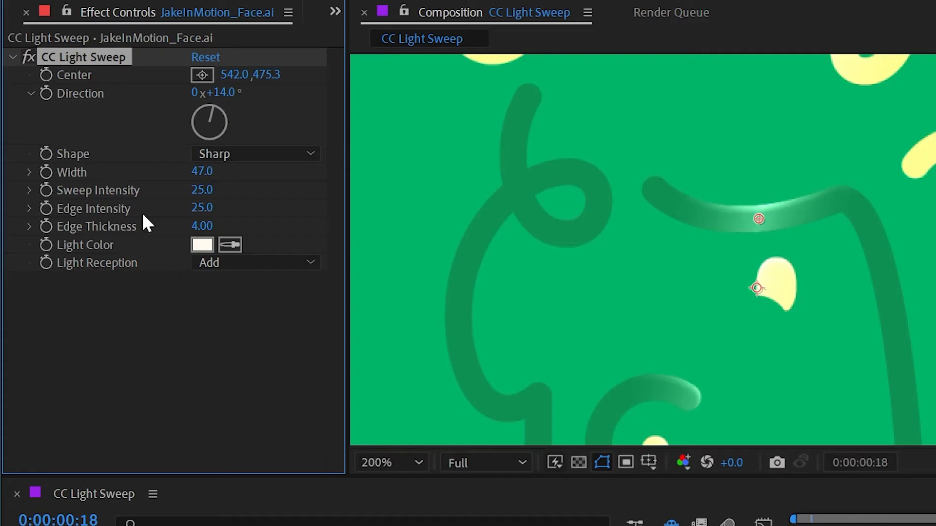
left_click_drag(202, 226, 227, 226)
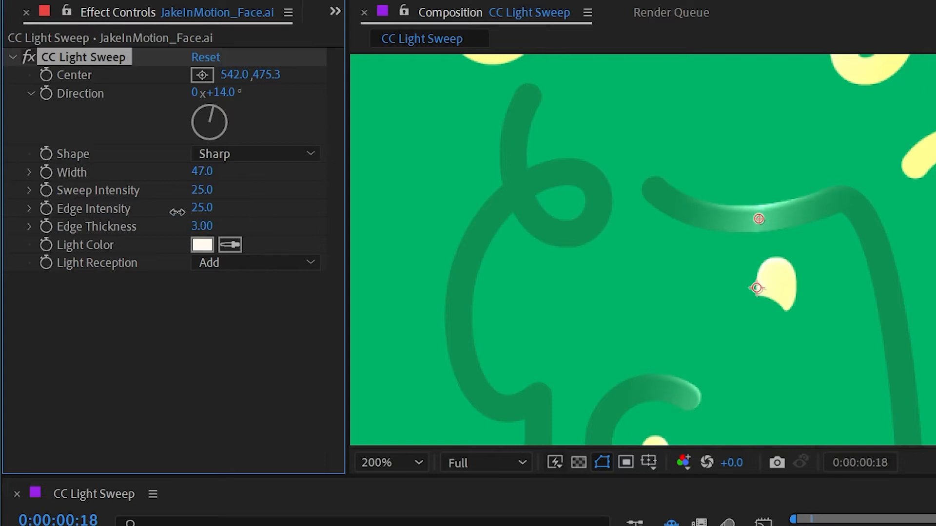
Move the sweep center onto the left looping hair stroke at 341.3, 467.3.
left_click_drag(757, 219, 521, 219)
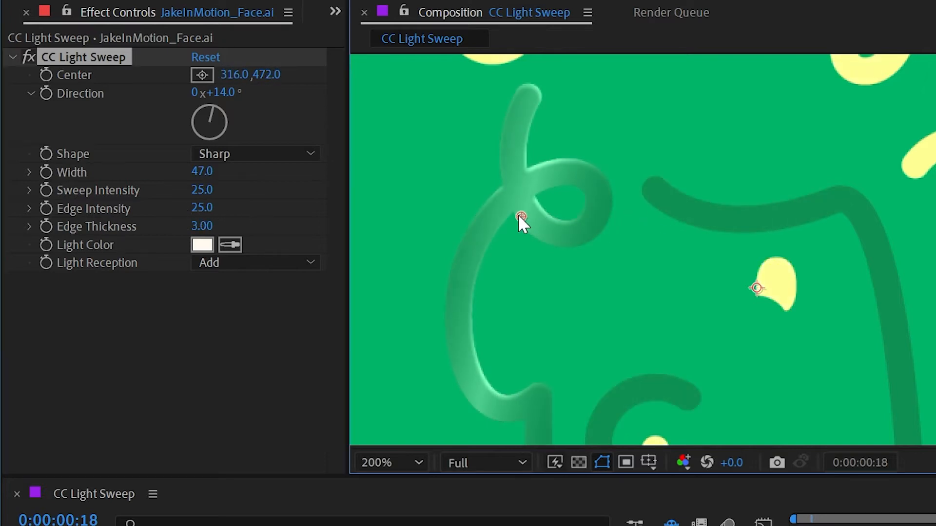
left_click_drag(521, 216, 542, 210)
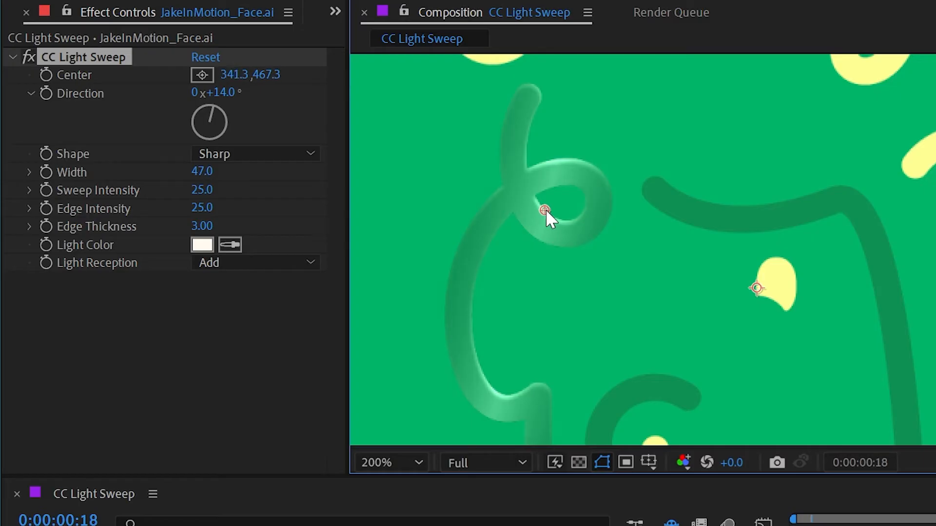
left_click(202, 244)
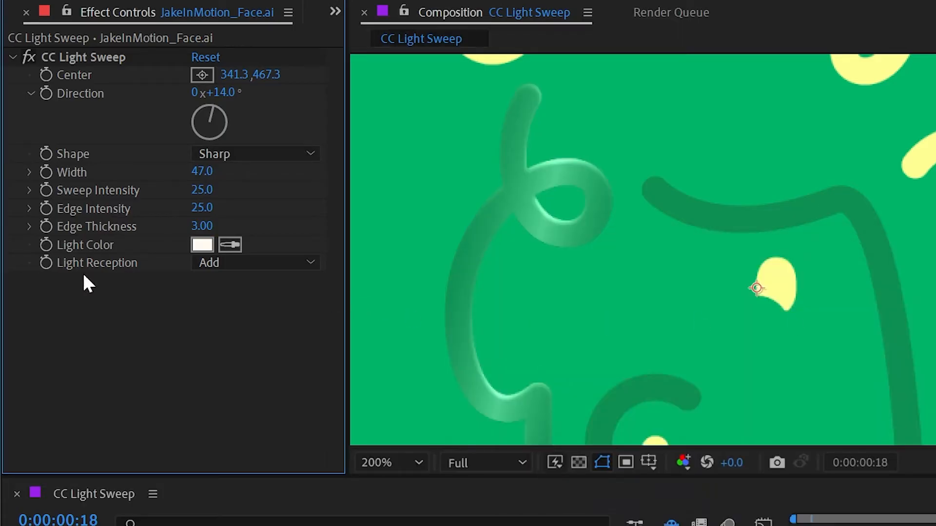
Try Composite, then set Light Reception to Cutout with the center at 358.0, 481.3.
left_click(254, 262)
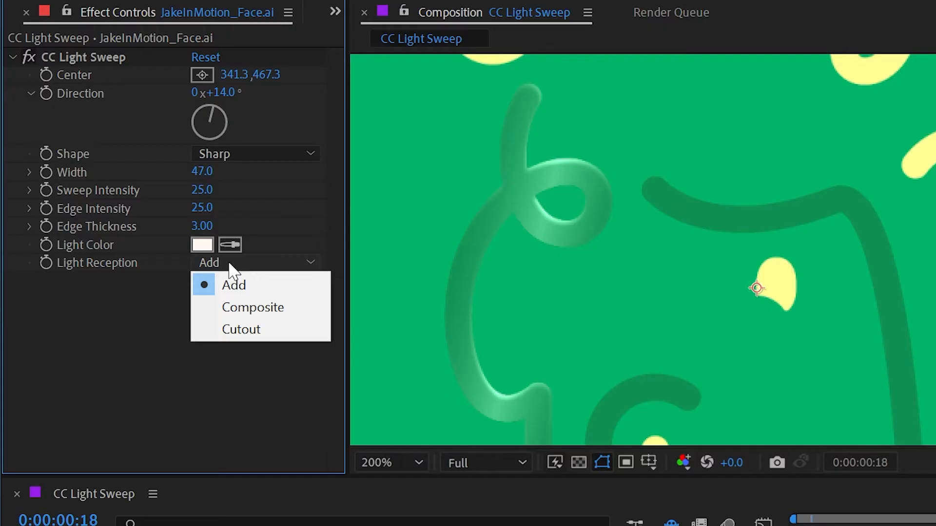
mouse_move(191, 268)
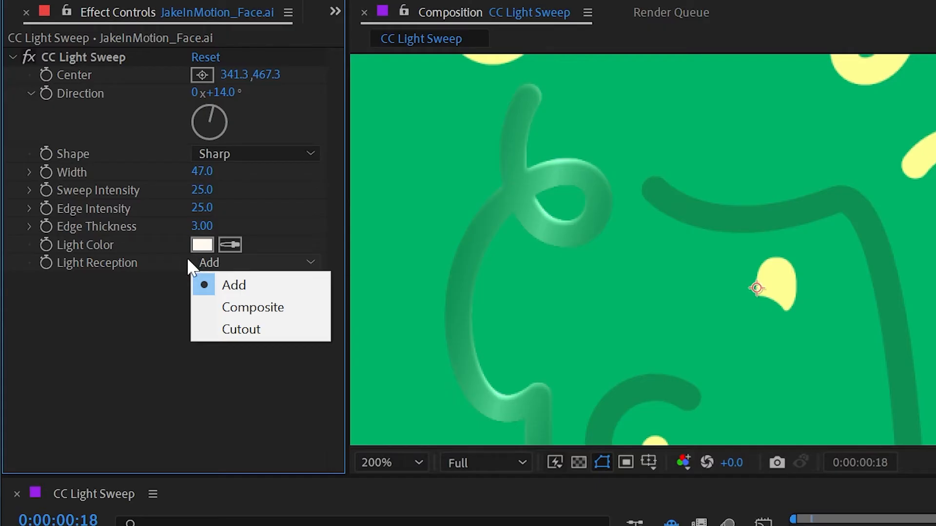
left_click(234, 284)
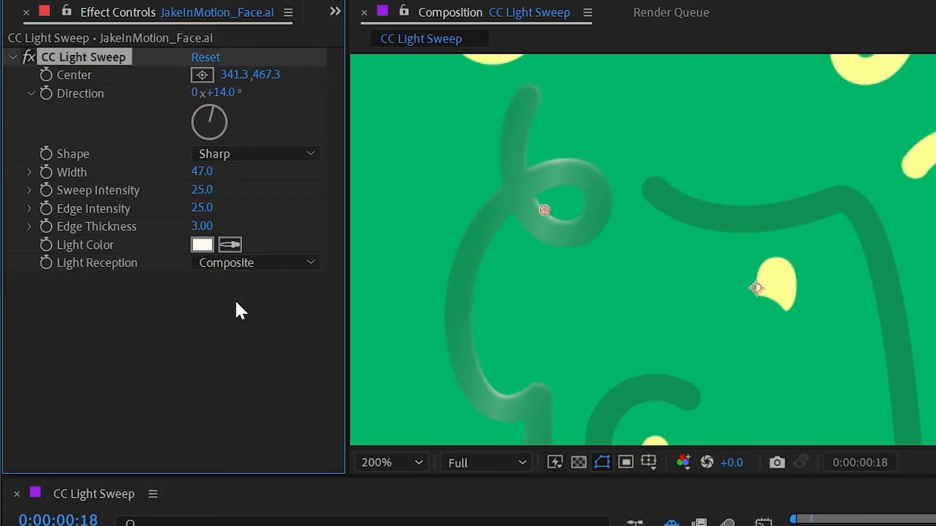
left_click_drag(543, 210, 683, 207)
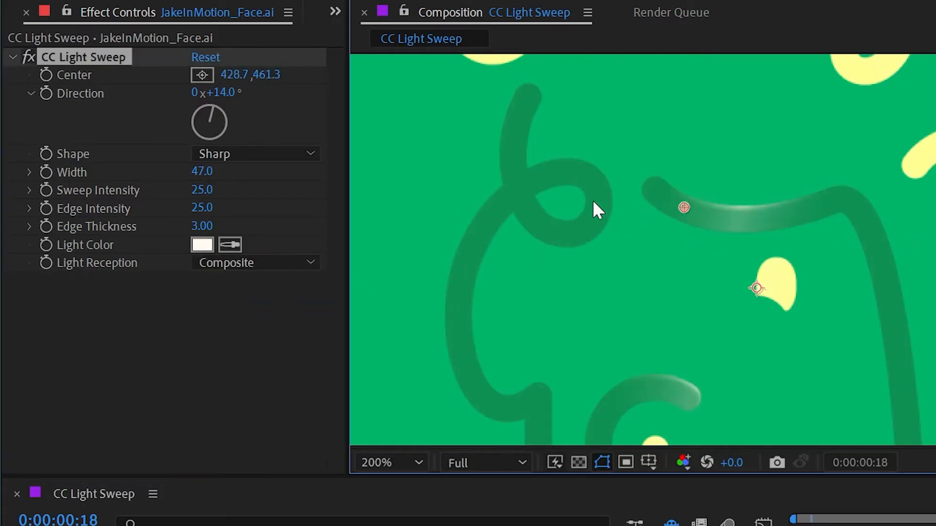
left_click(255, 263)
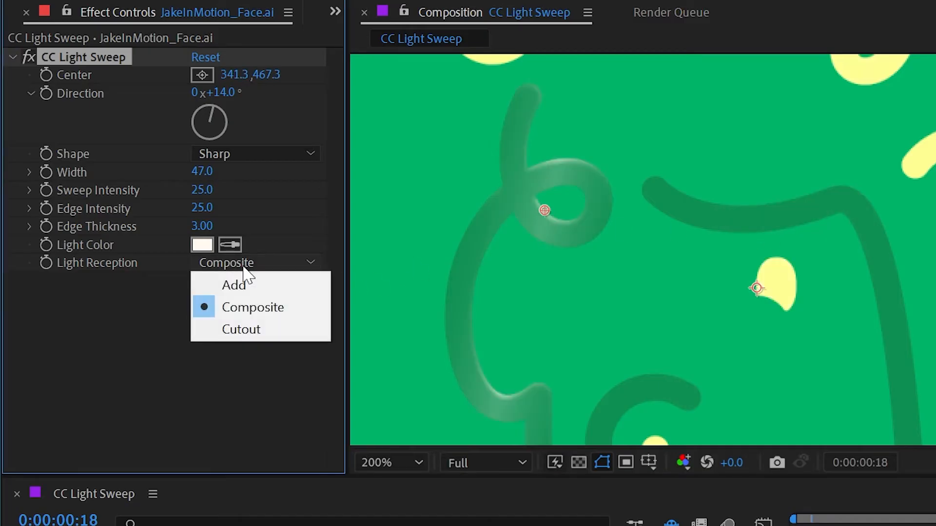
left_click(240, 329)
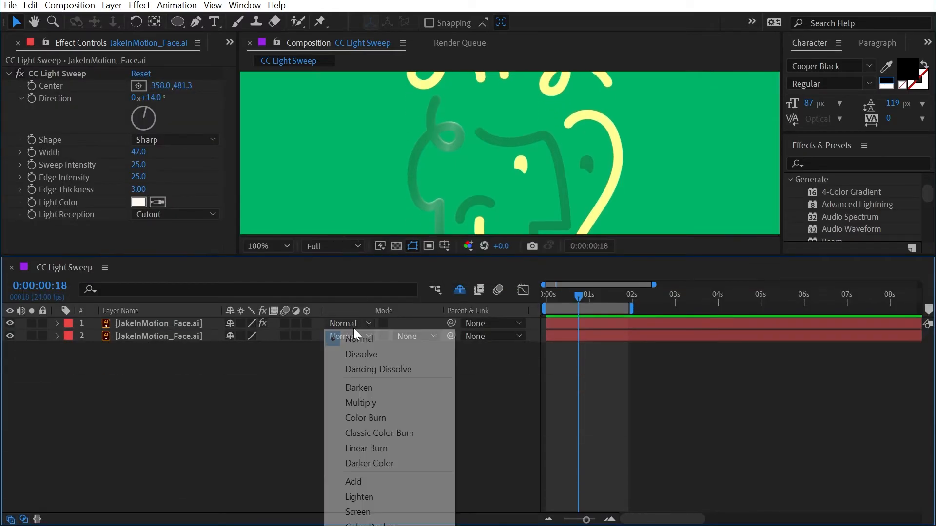
Set the top face layer's blending mode to Add over the Normal copy.
left_click(353, 482)
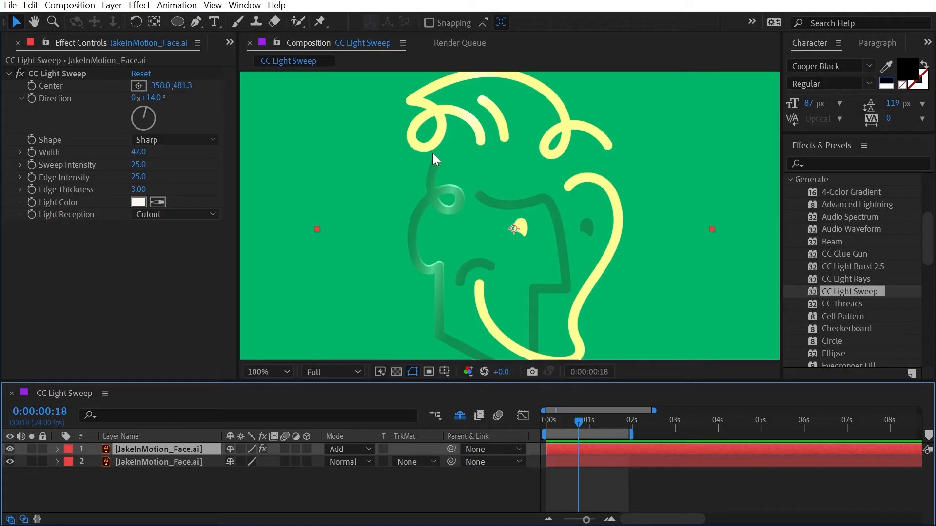
left_click(158, 461)
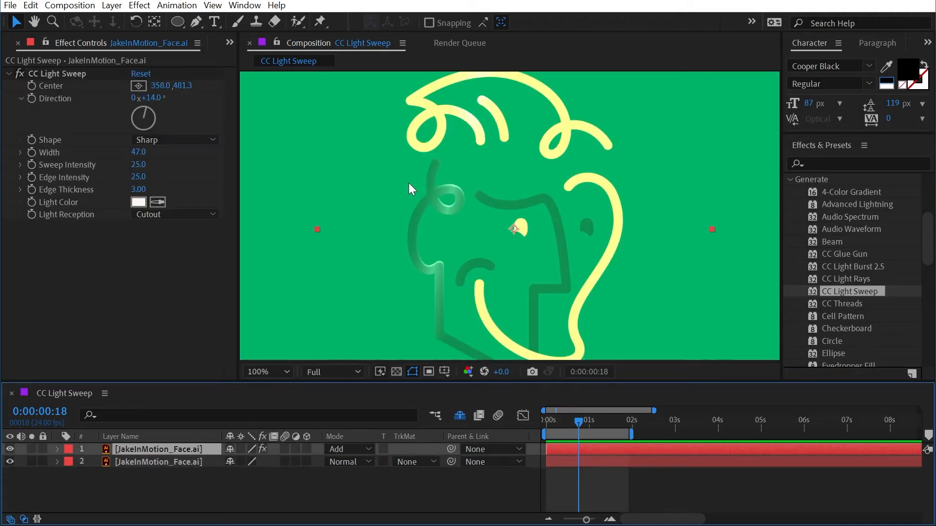
left_click(266, 372)
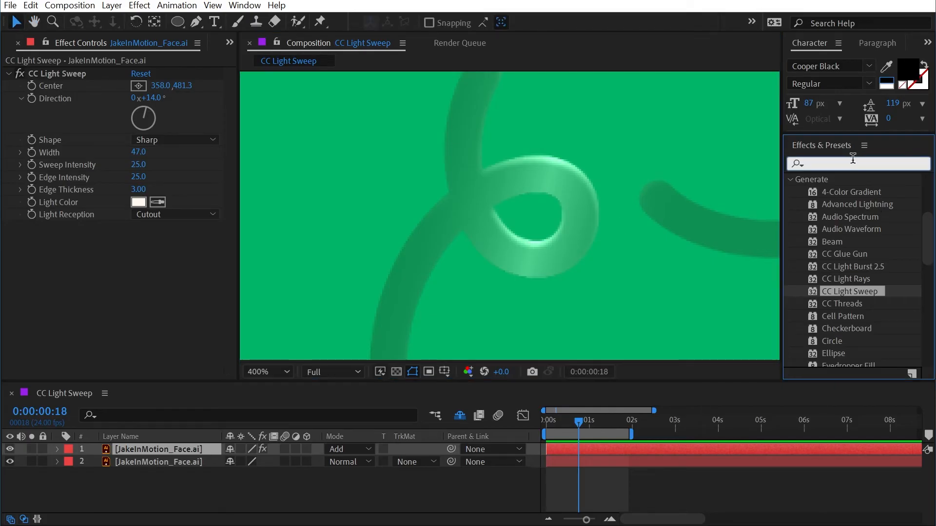
Search 'noise' and apply the Noise effect to the top face layer.
type("noise")
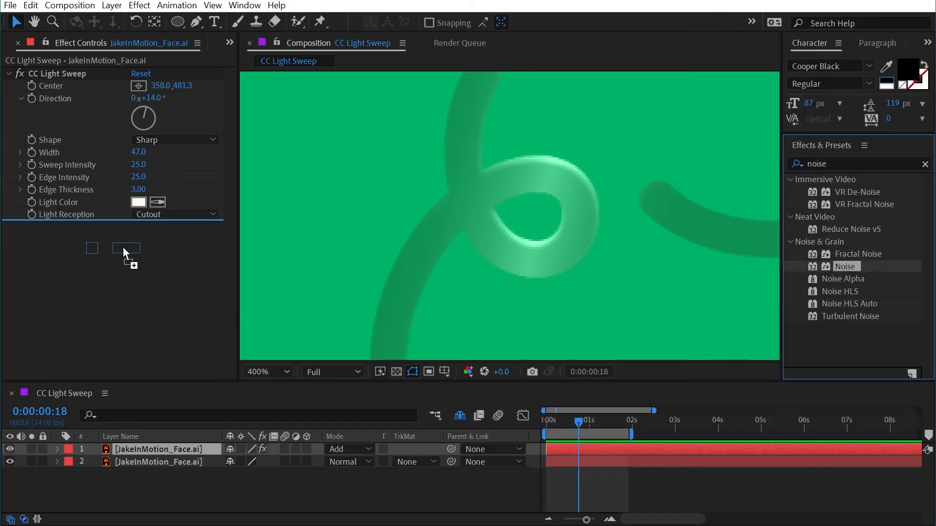
double_click(845, 266)
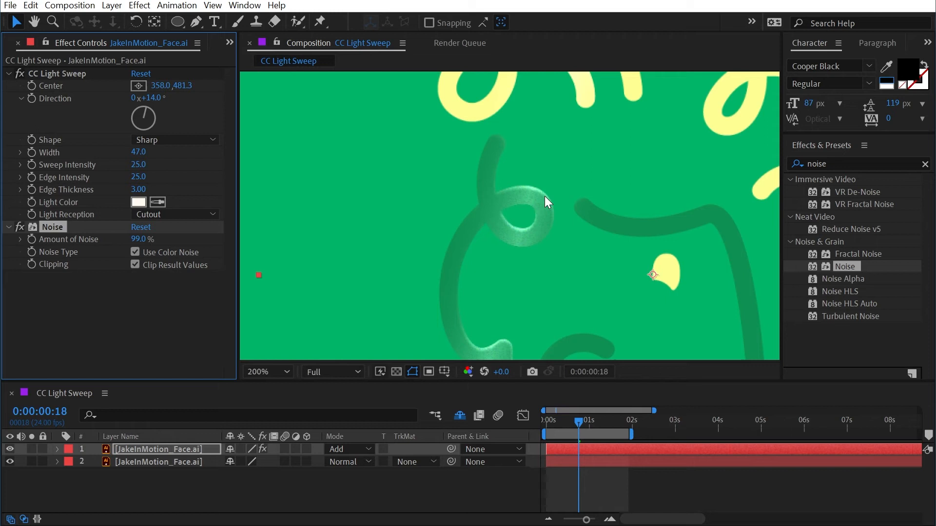
mouse_move(692, 273)
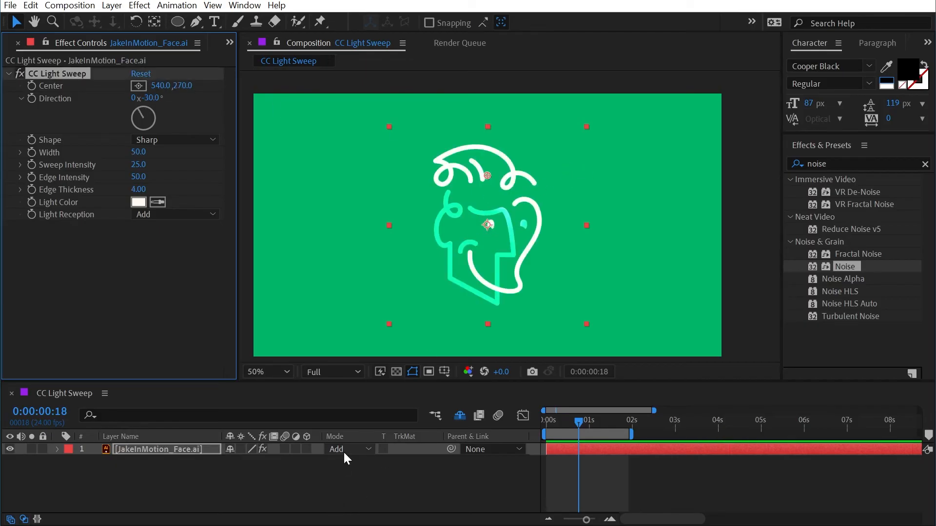
Switch the layer to Normal and keyframe the sweep Center starting at -300.0, 427.3.
left_click(349, 449)
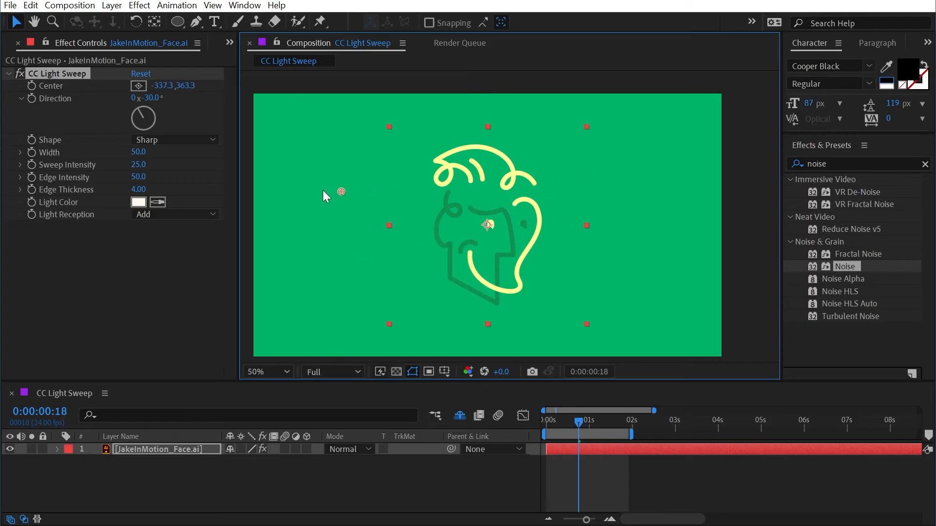
left_click_drag(325, 196, 376, 202)
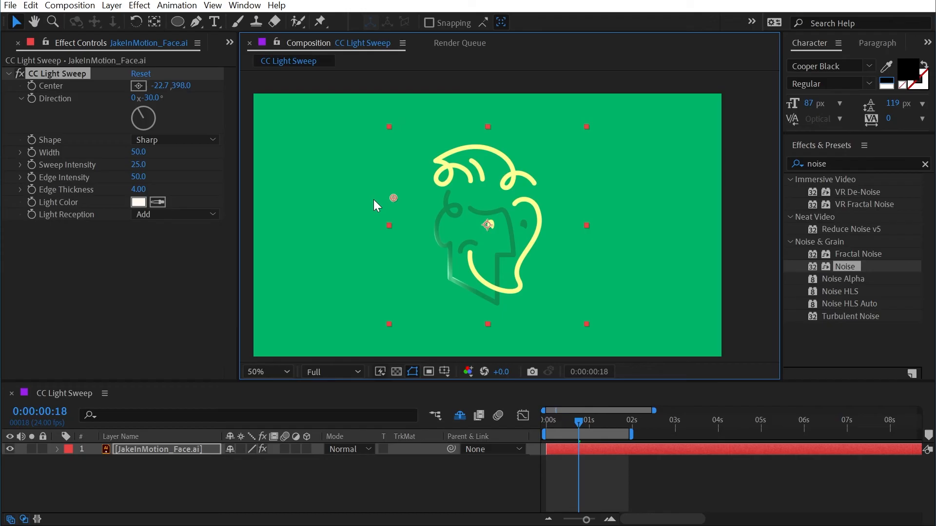
left_click_drag(393, 197, 333, 205)
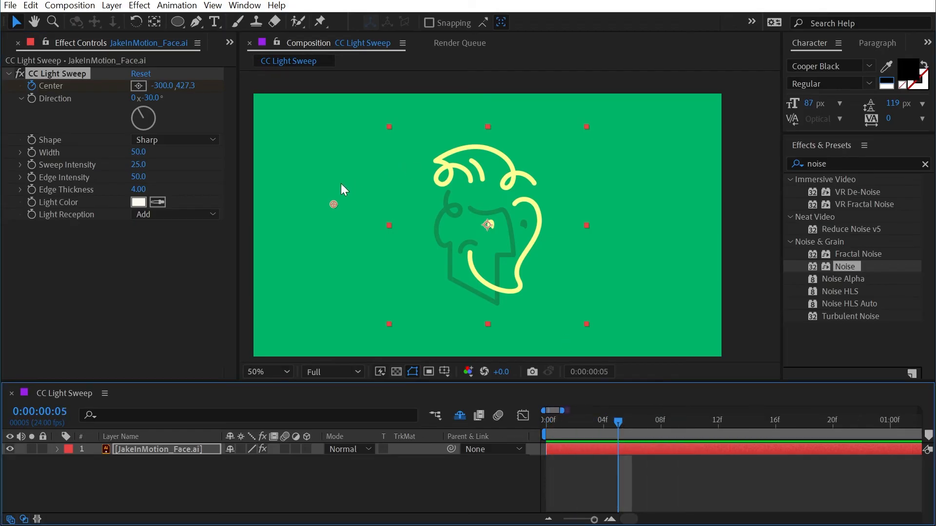
left_click_drag(333, 204, 617, 197)
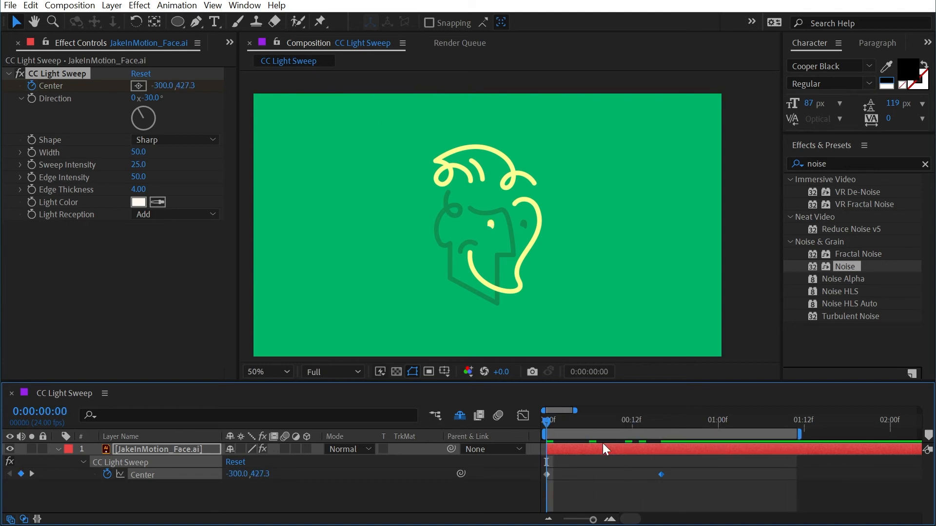
Preview the two Center keyframes moving the highlight across the face.
left_click(604, 450)
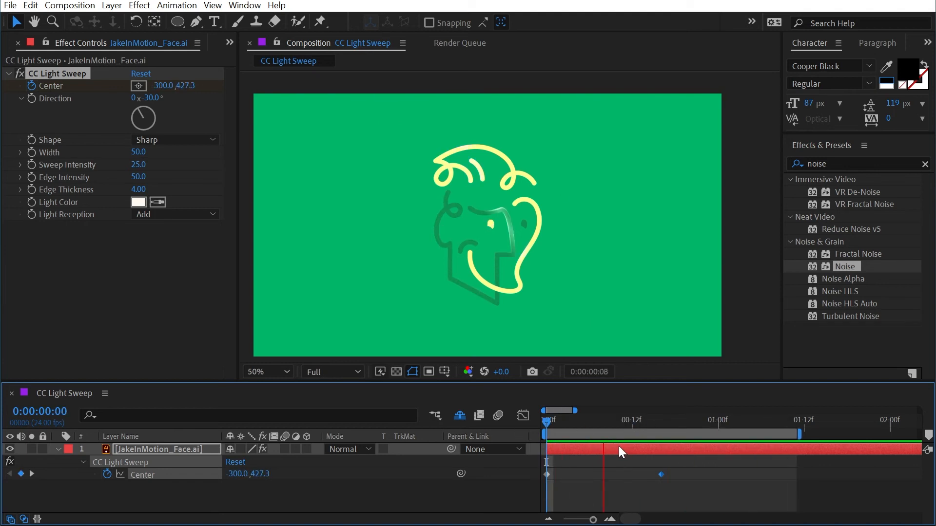